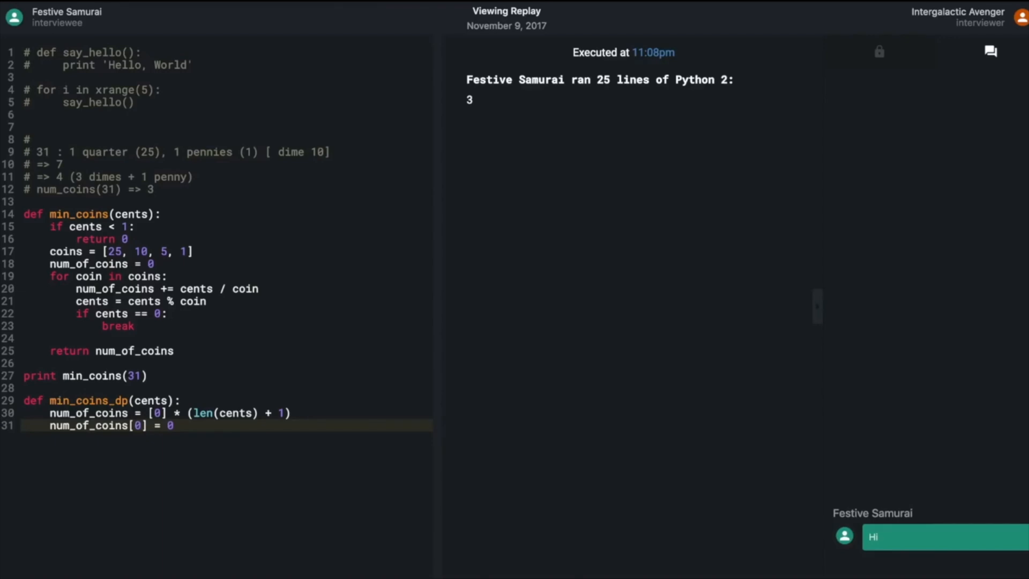
{"action": "type", "text": "for"}
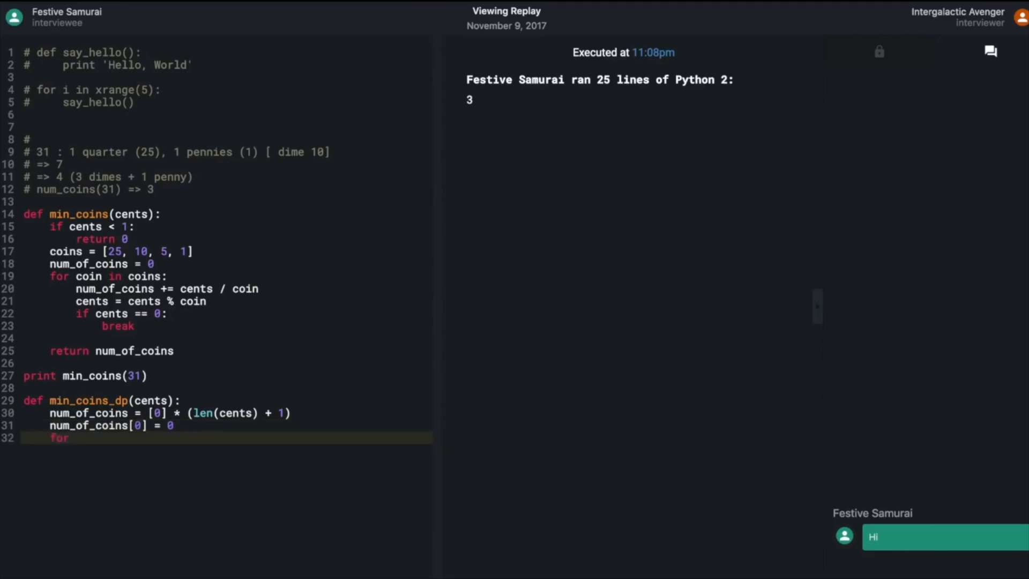
{"action": "type", "text": "i in range(1, 3)"}
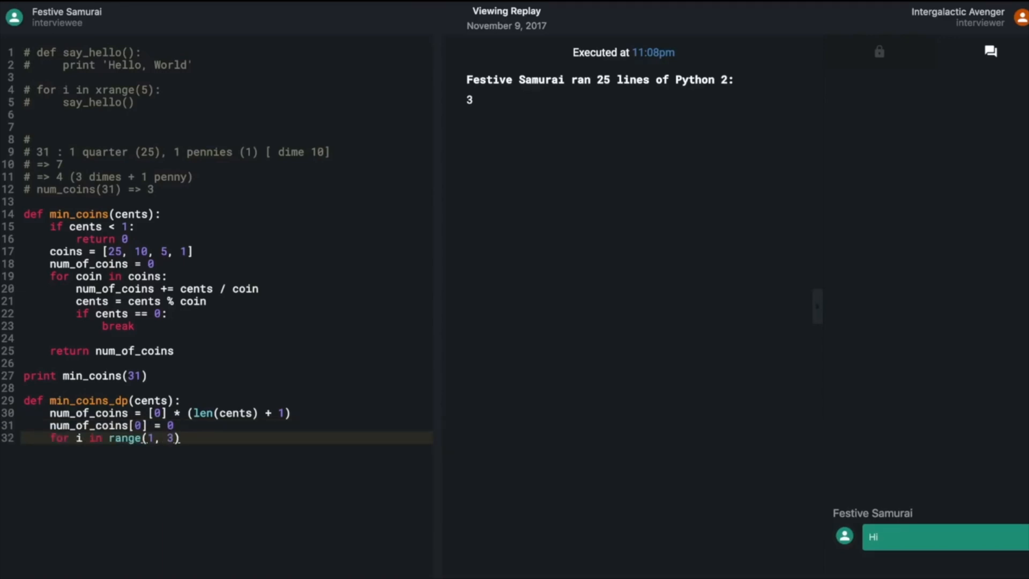